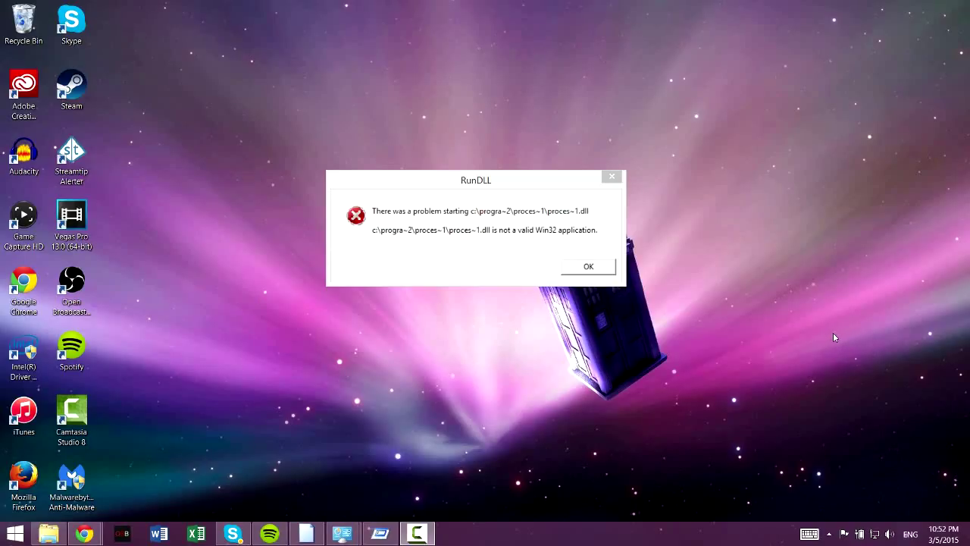
mouse_move(457, 180)
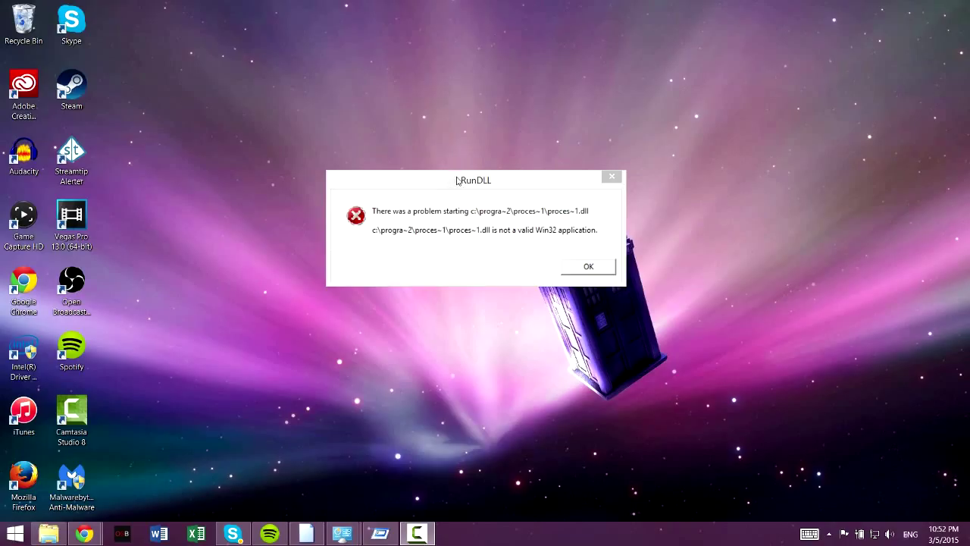
mouse_move(454, 185)
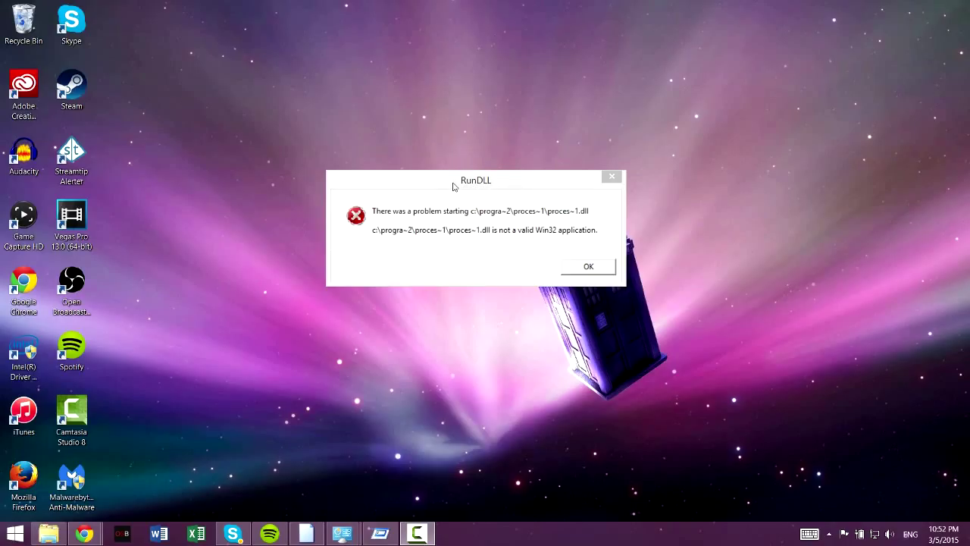
mouse_move(349, 204)
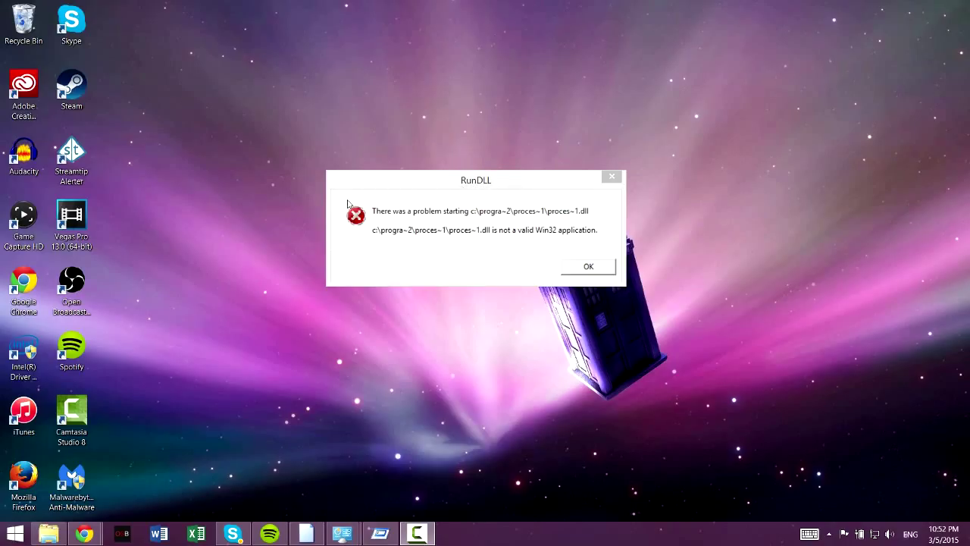
mouse_move(478, 216)
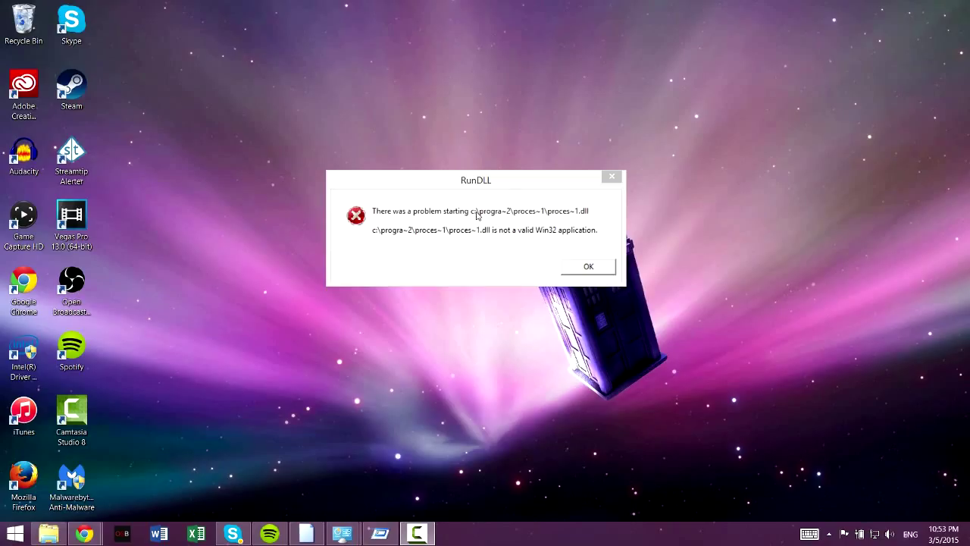
mouse_move(469, 233)
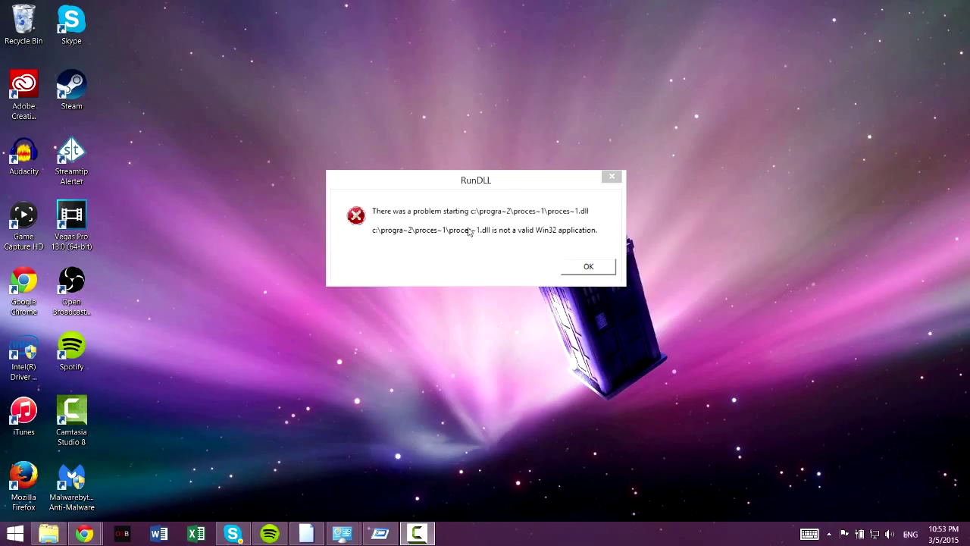
mouse_move(469, 240)
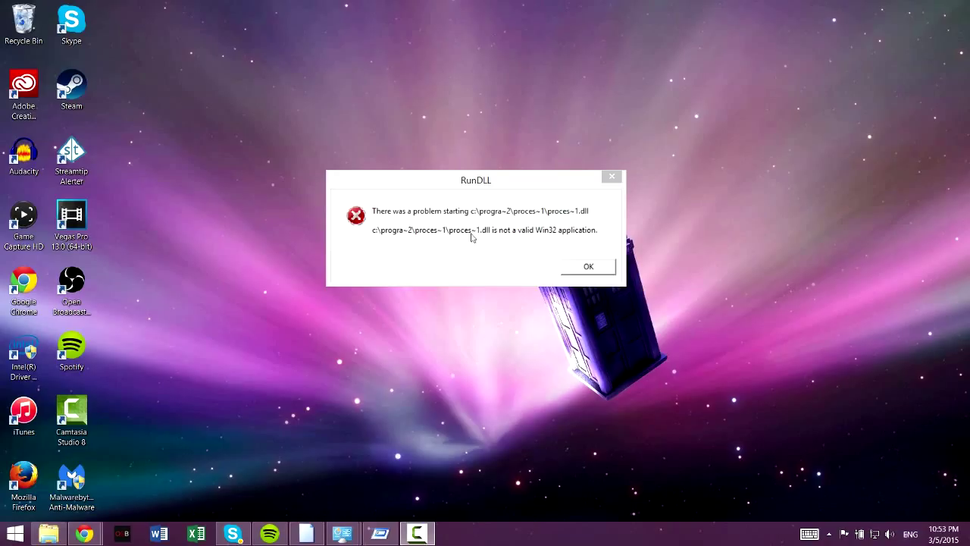
mouse_move(488, 242)
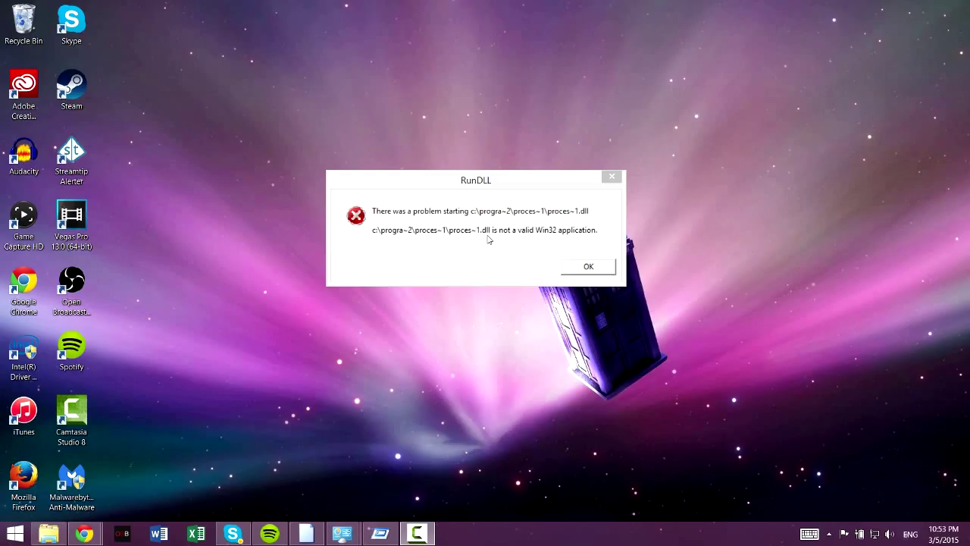
mouse_move(246, 455)
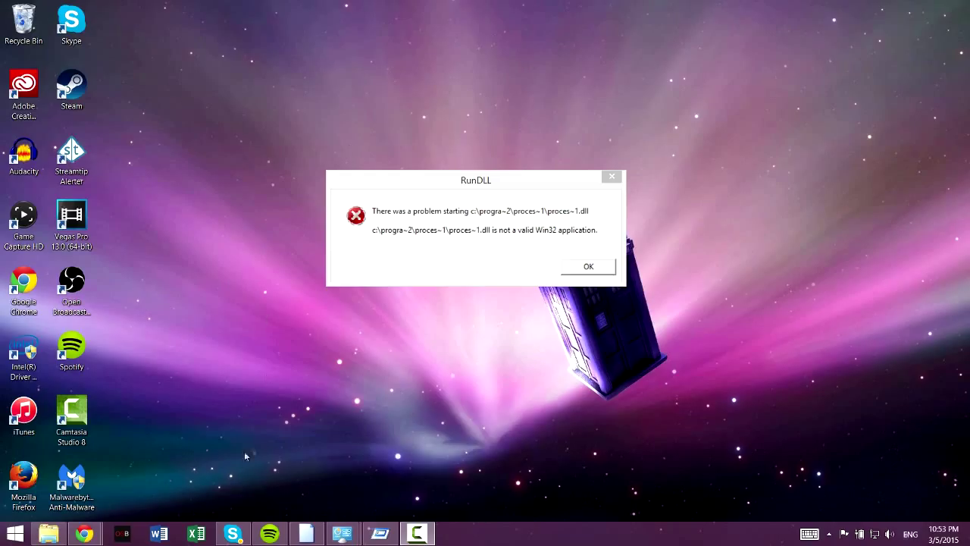
mouse_move(84, 533)
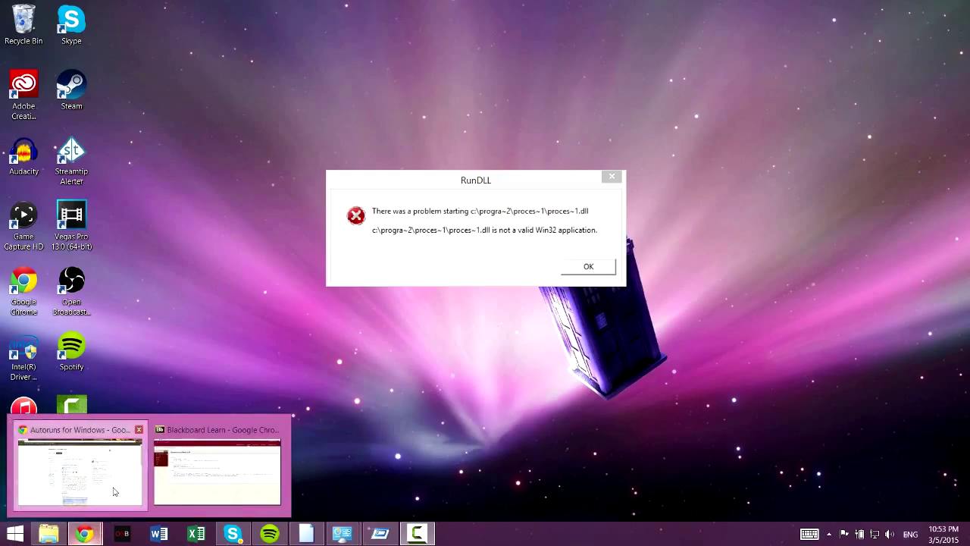
Switch Chrome to the Sysinternals Autoruns for Windows v13.01 download page
left_click(79, 470)
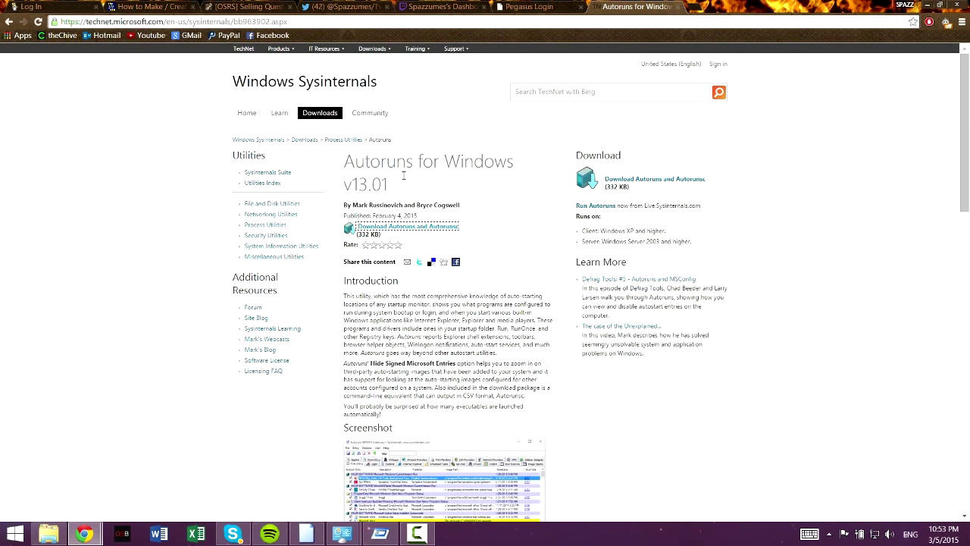
mouse_move(82, 97)
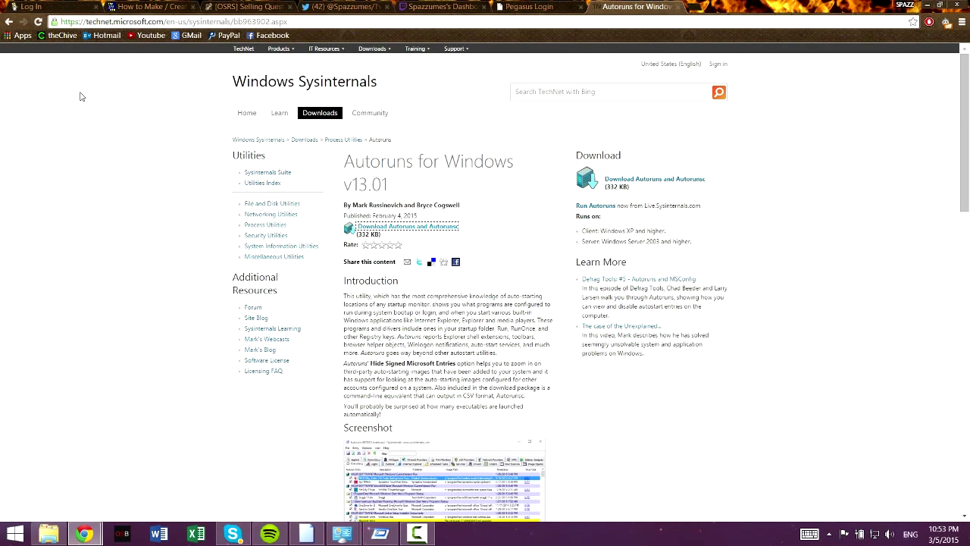
mouse_move(176, 129)
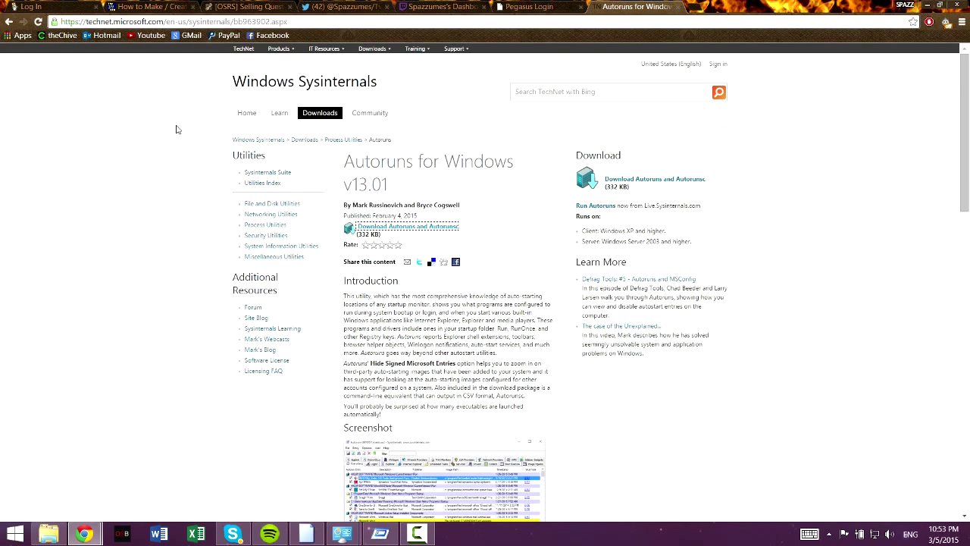
mouse_move(250, 512)
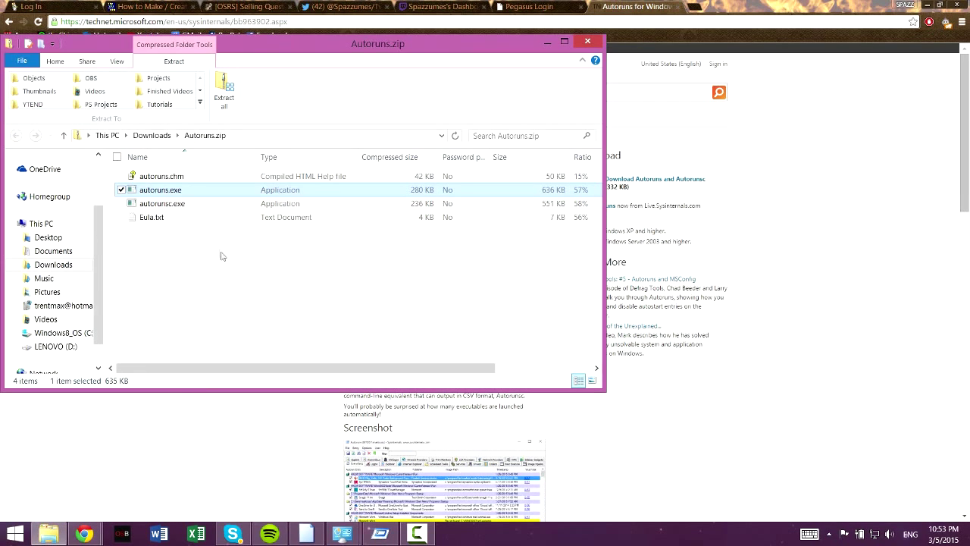
mouse_move(168, 195)
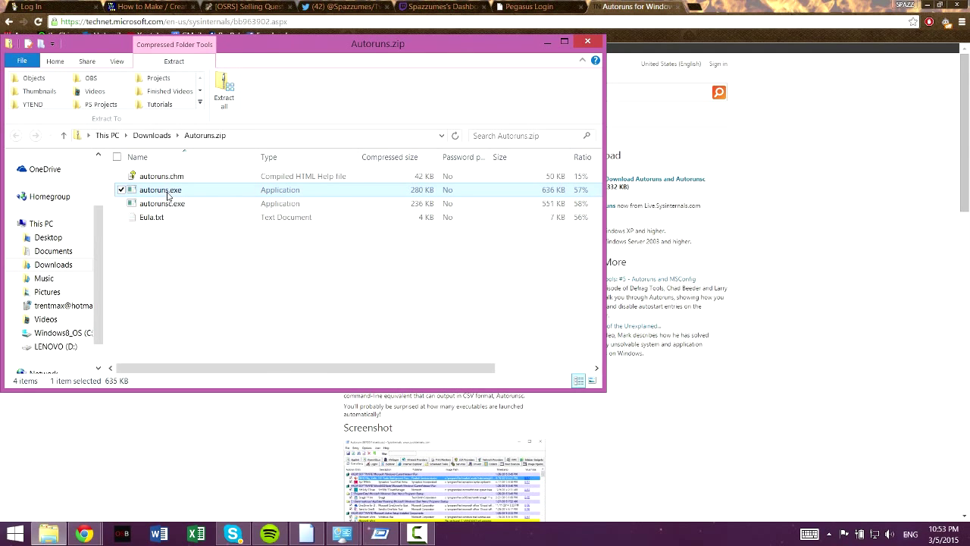
Launch autoruns.exe from the opened Autoruns.zip in Downloads
right_click(159, 190)
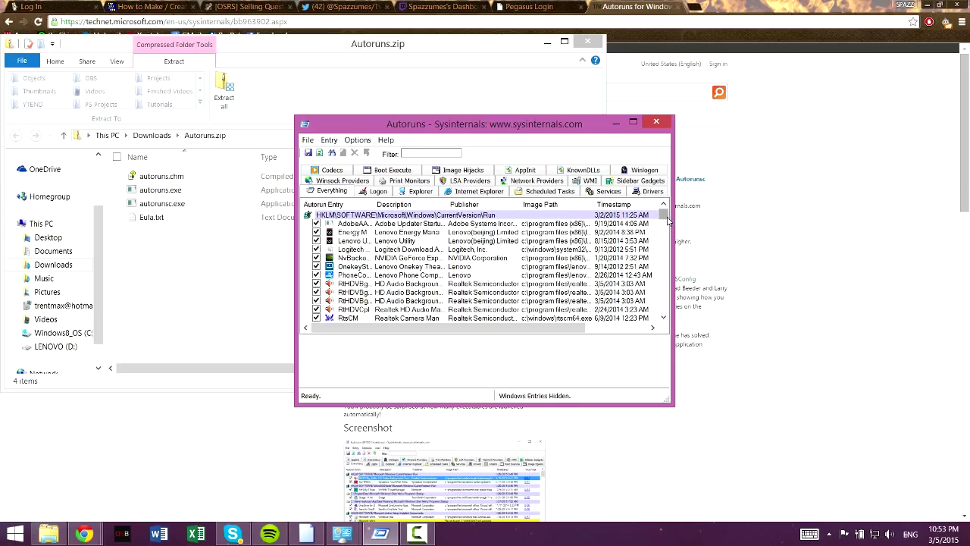
mouse_move(666, 234)
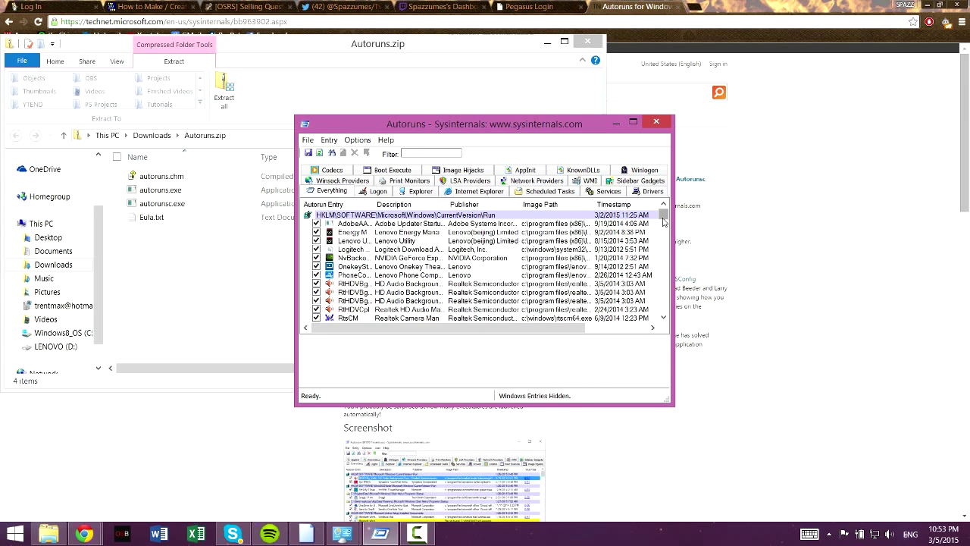
Scroll the Everything list down to the yellow Dolby 'File not found' Task Scheduler entry
scroll("down", 3)
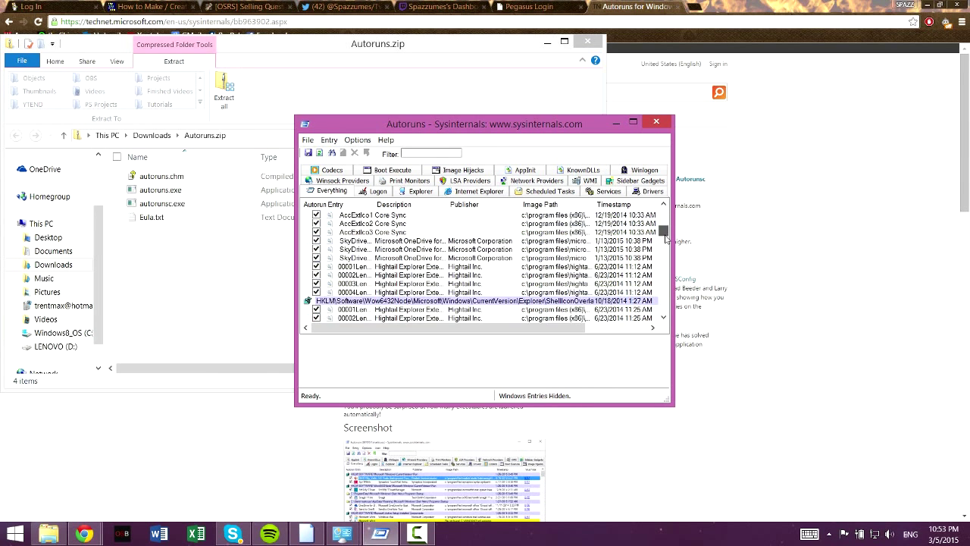
scroll("down", 3)
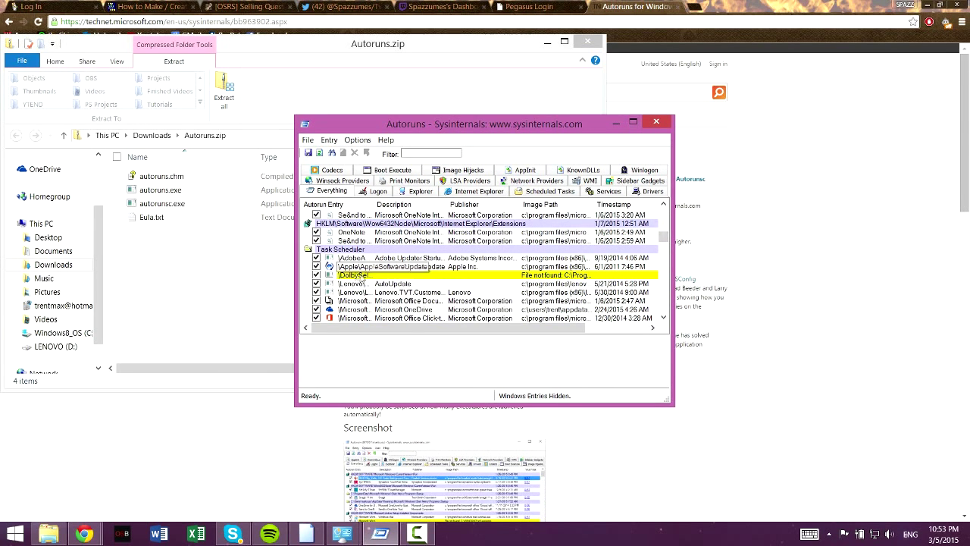
Delete the yellow DolbySelectorTask entry and confirm with Yes
right_click(354, 275)
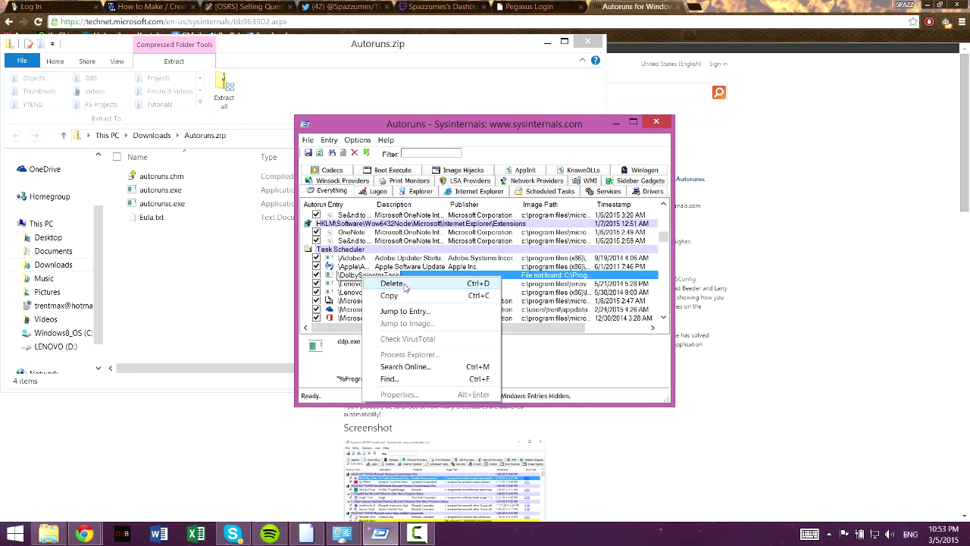
left_click(393, 283)
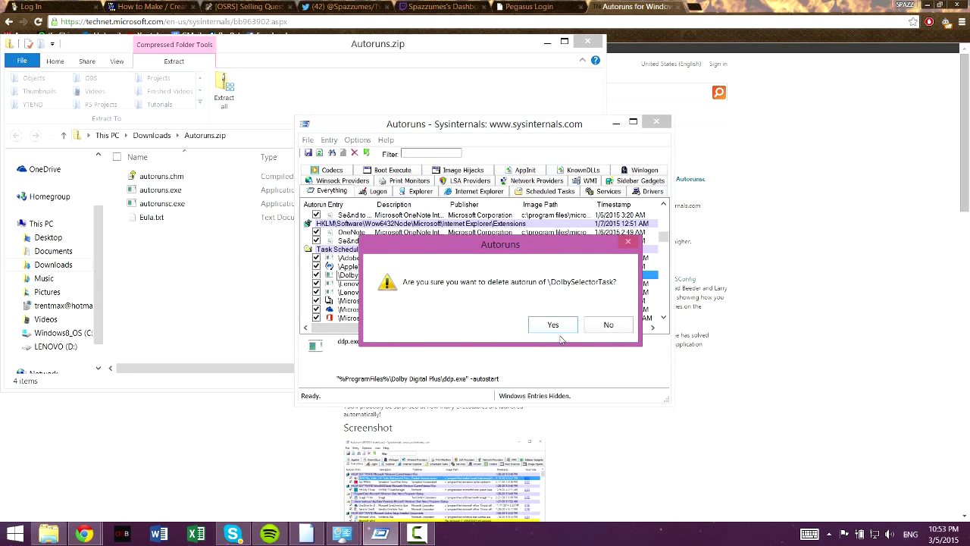
left_click(552, 324)
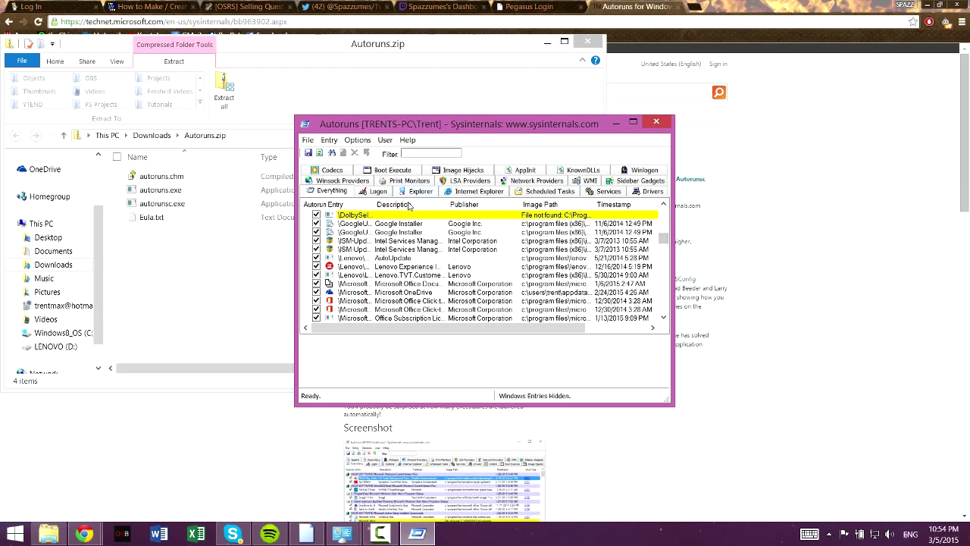
Delete the DolbySelectorTask and TESHelper 'File not found' entries, confirming each
right_click(353, 215)
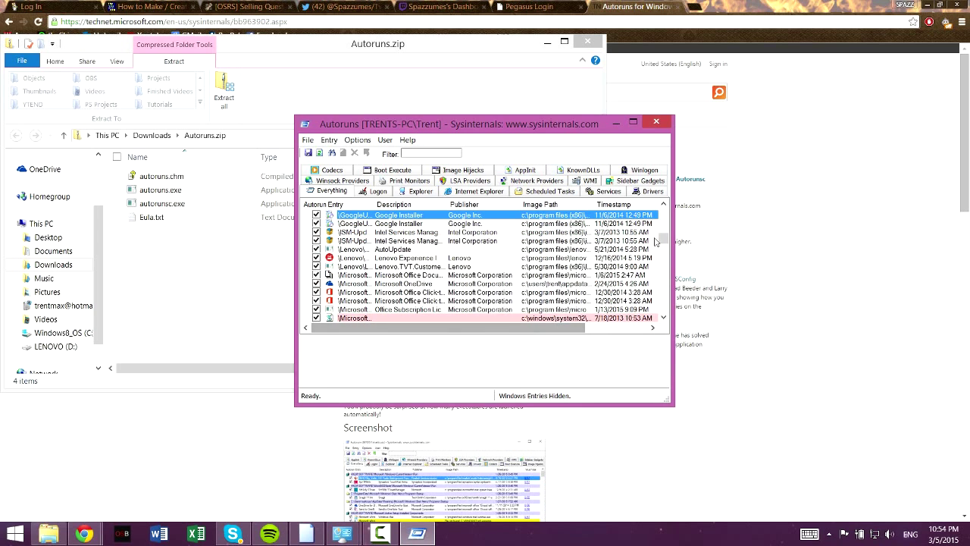
scroll("down", 3)
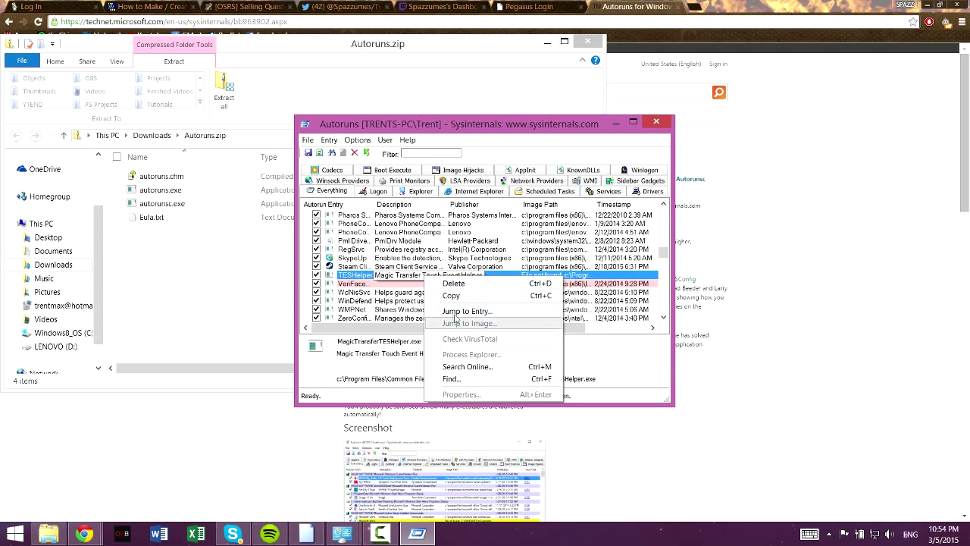
left_click(453, 282)
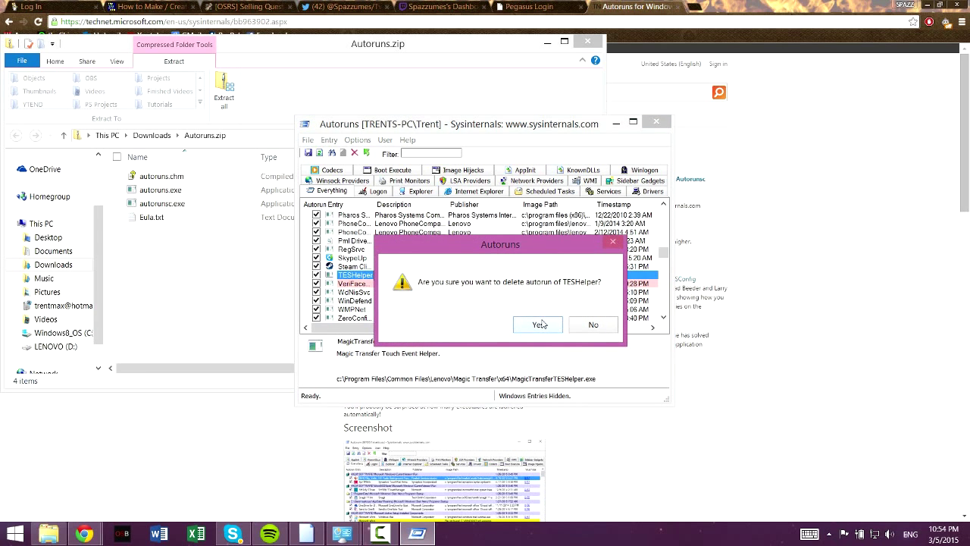
left_click(538, 324)
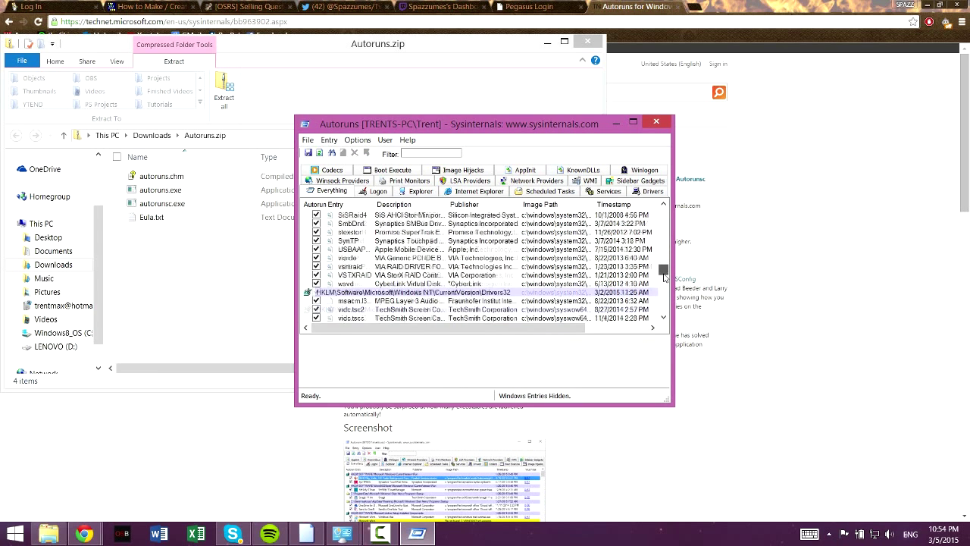
scroll("down", 3)
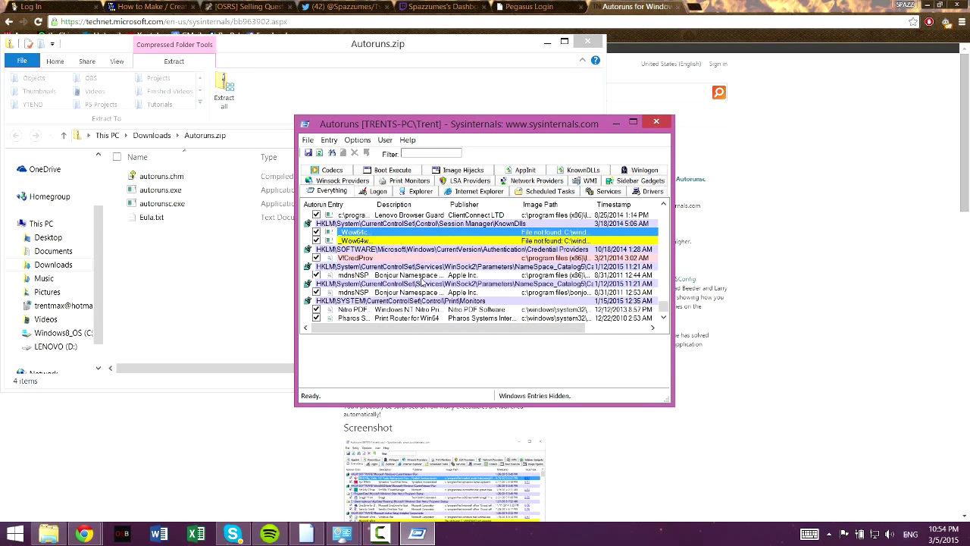
Delete the first yellow Wow64 'File not found' entry under KnownDlls
right_click(356, 240)
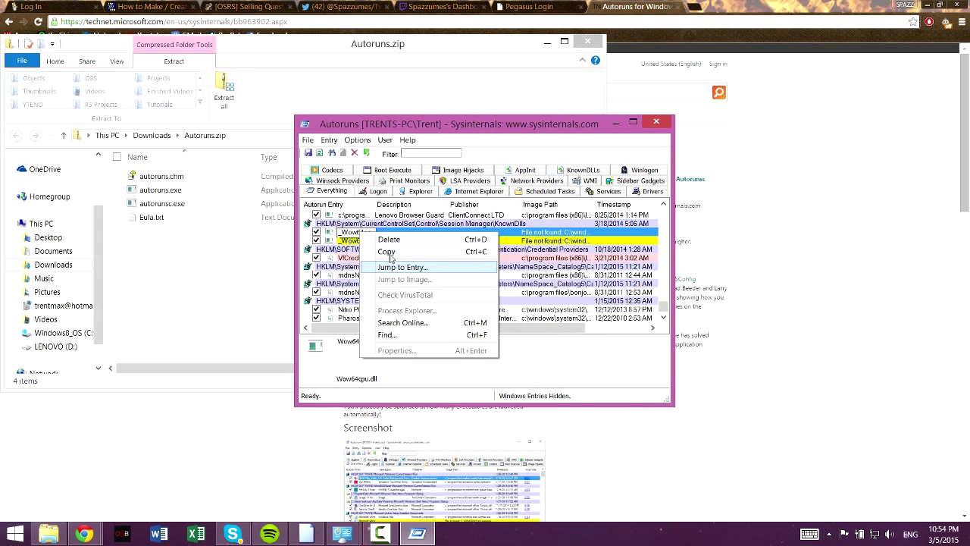
left_click(401, 266)
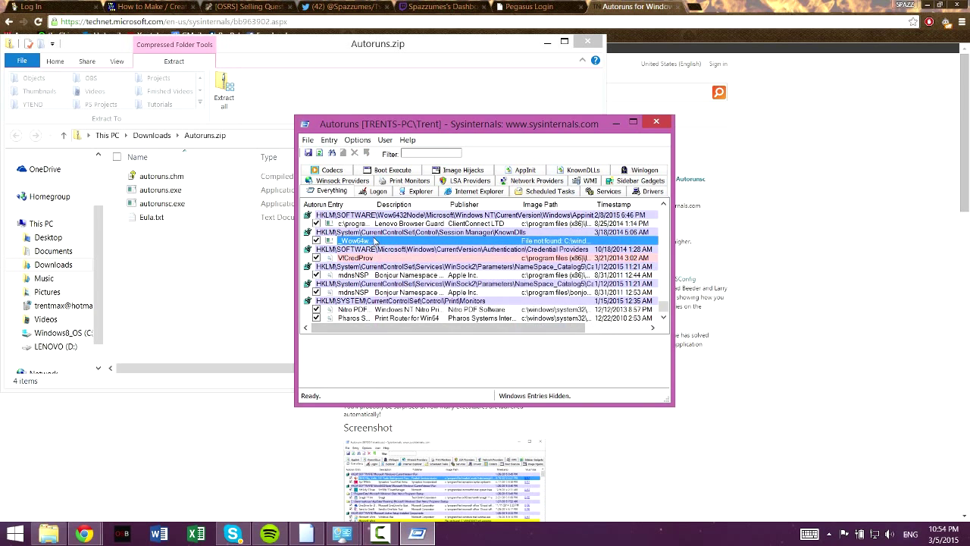
left_click(356, 257)
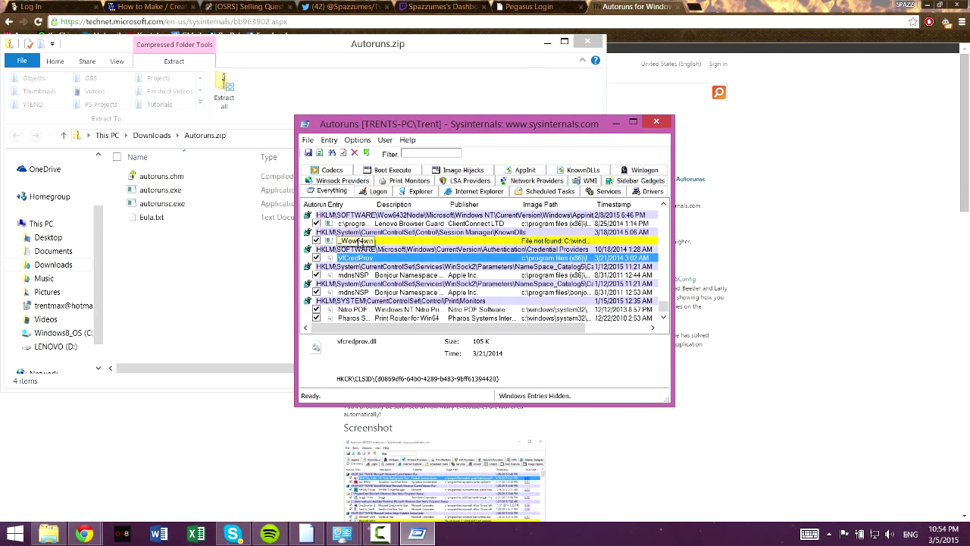